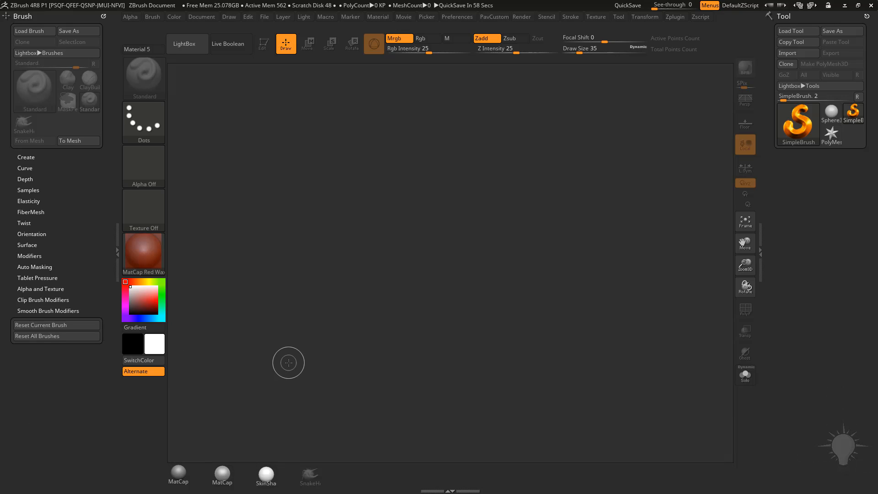
mouse_move(176, 364)
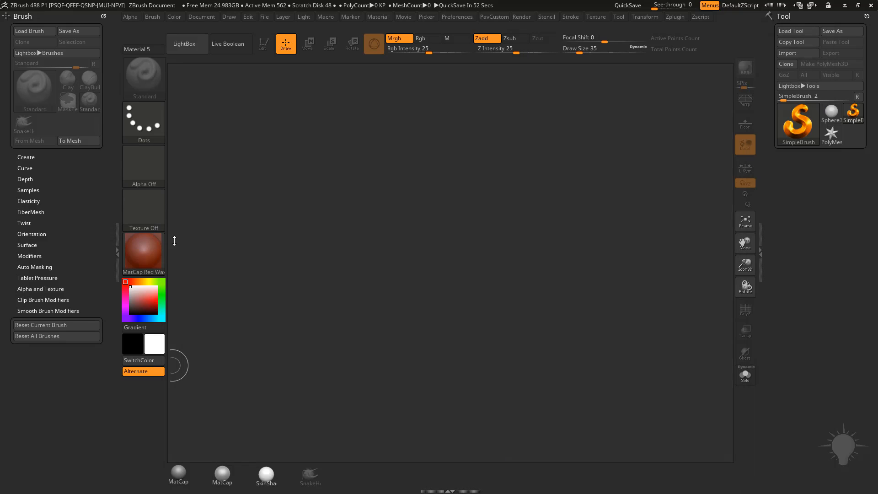
mouse_move(839, 234)
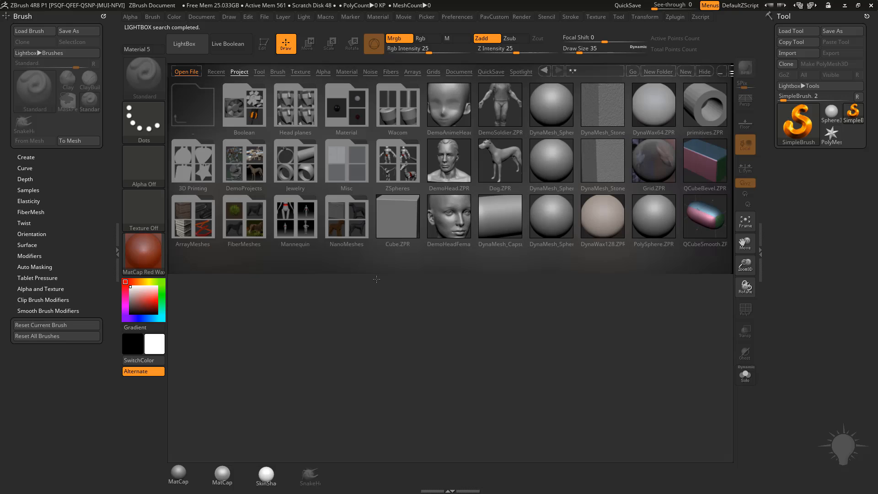
Load DemoHeadFemale.ZPR from LightBox, delete the eyes subtool, and orbit to a side view
click(449, 215)
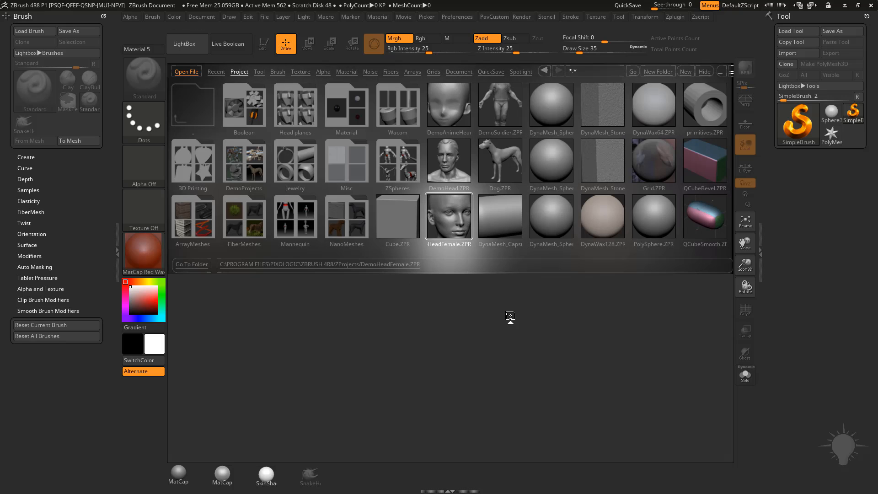
double_click(449, 216)
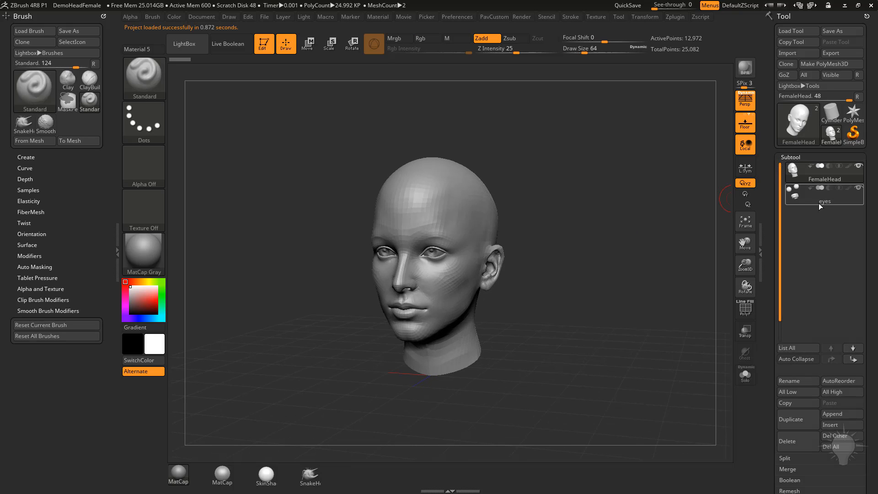
click(824, 195)
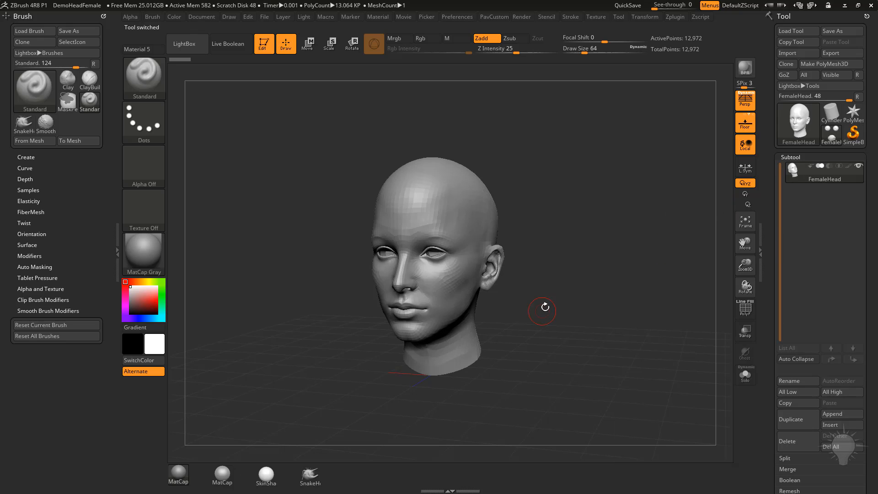
drag(541, 308, 631, 237)
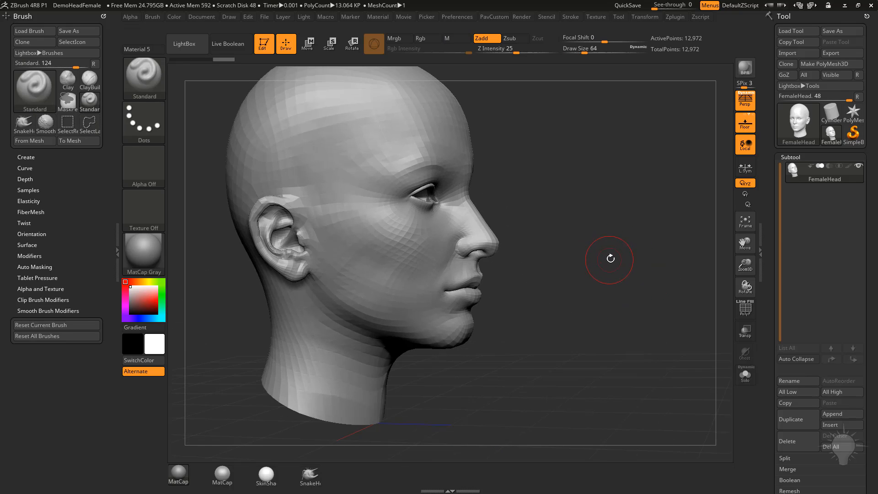
Mask around the jaw, pull the lips apart, then orbit the head to check
click(308, 44)
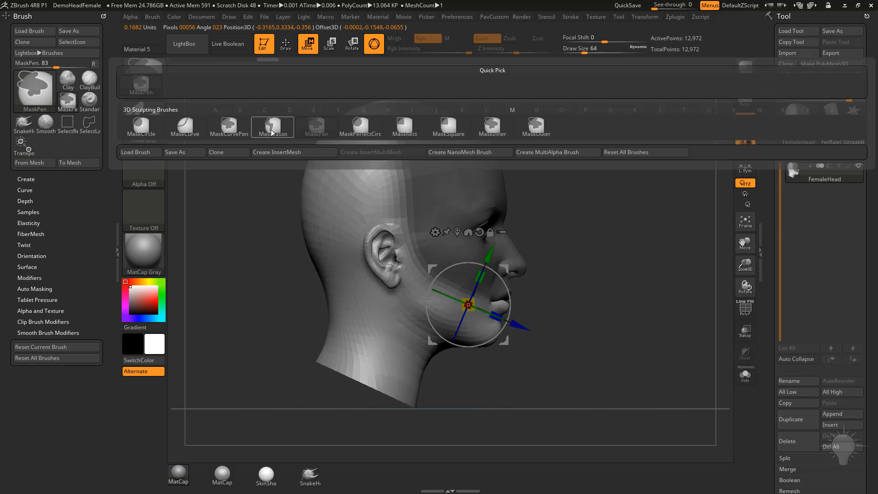
click(272, 127)
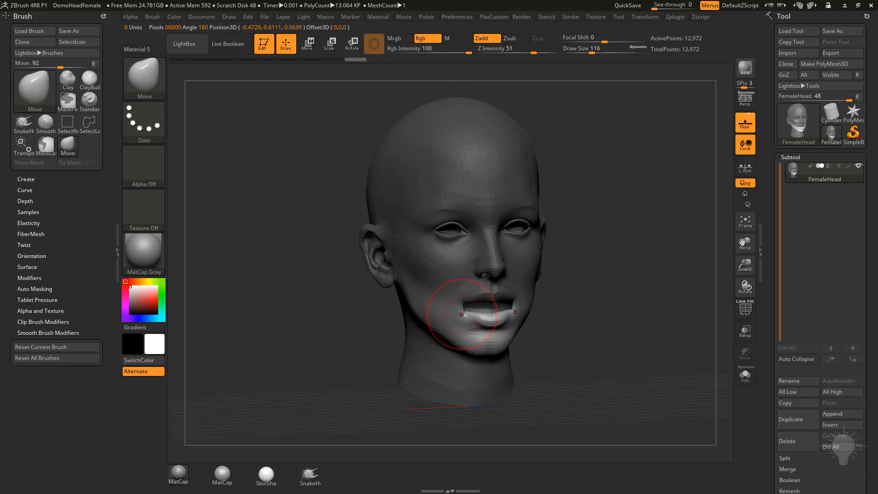
click(34, 91)
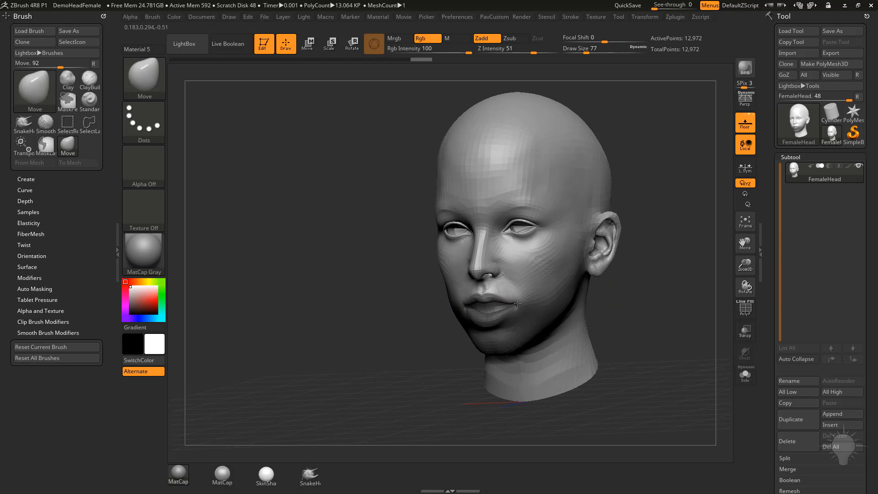
drag(515, 304, 631, 306)
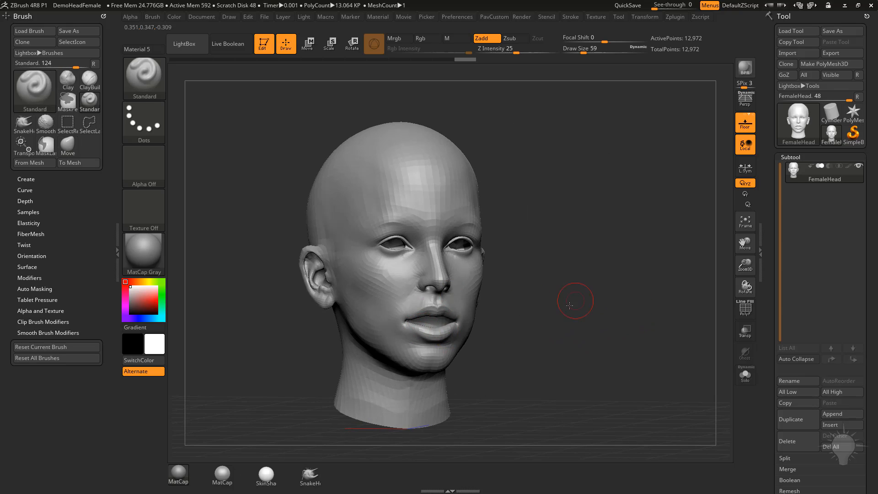
drag(575, 305, 630, 312)
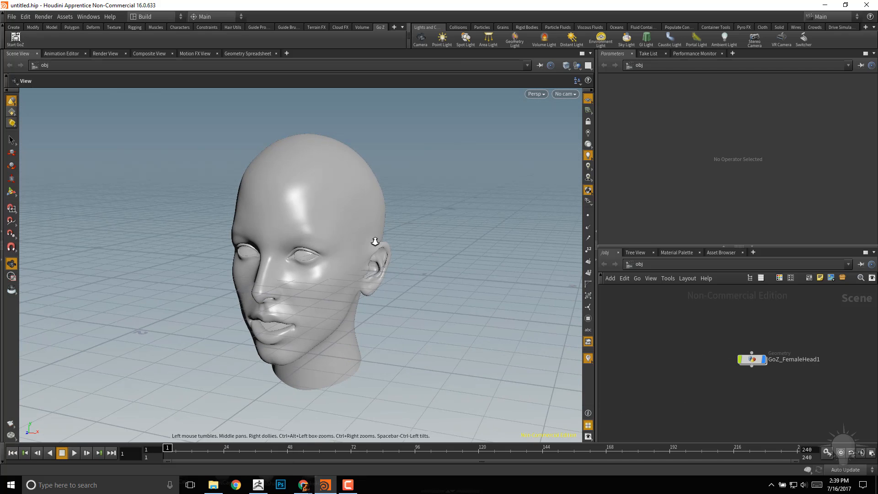
Orbit the Houdini Scene View around the imported GoZ_FemaleHead1 mesh
drag(374, 242, 395, 265)
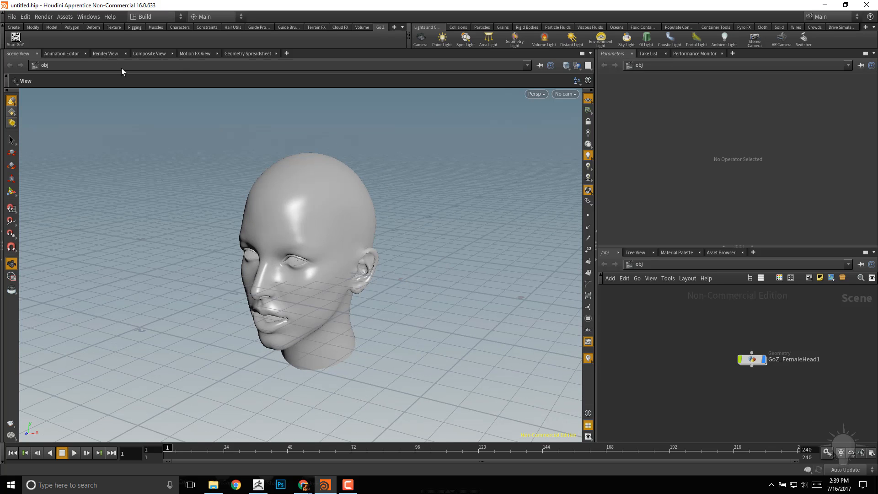
Import and install sop_create_vector_displacement_plane.hda as a Houdini Digital Asset
click(9, 16)
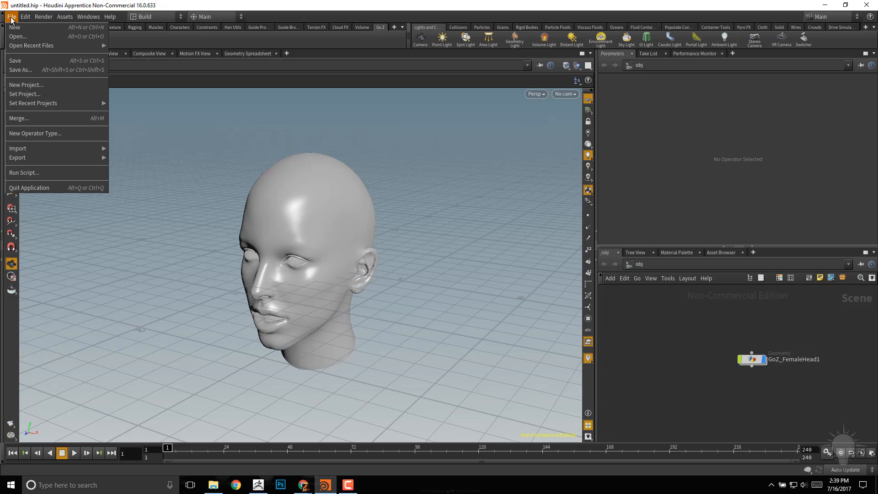
mouse_move(18, 148)
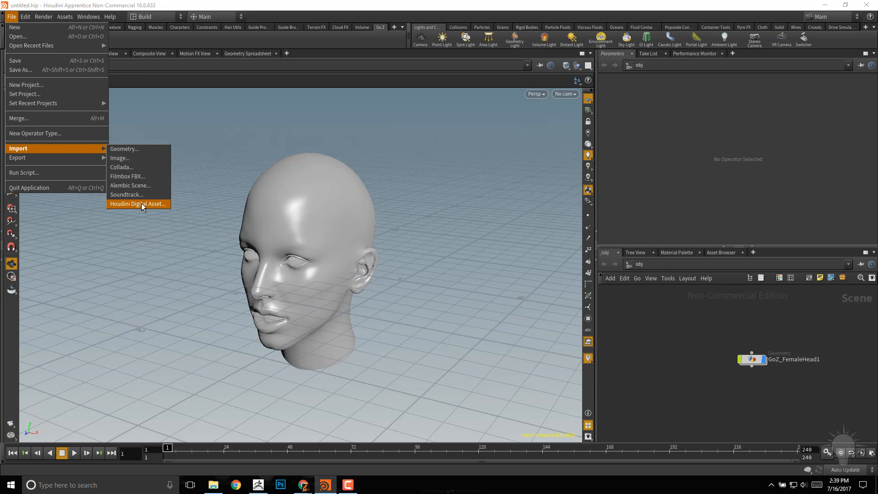
click(137, 203)
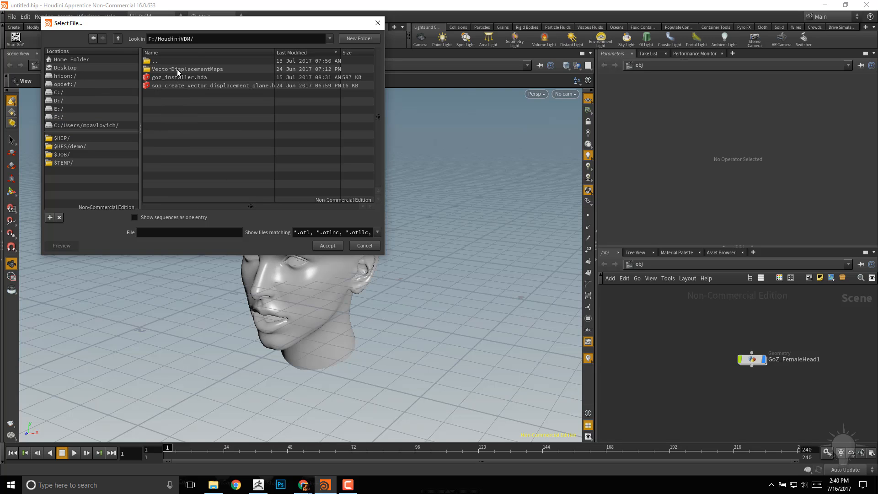
mouse_move(232, 89)
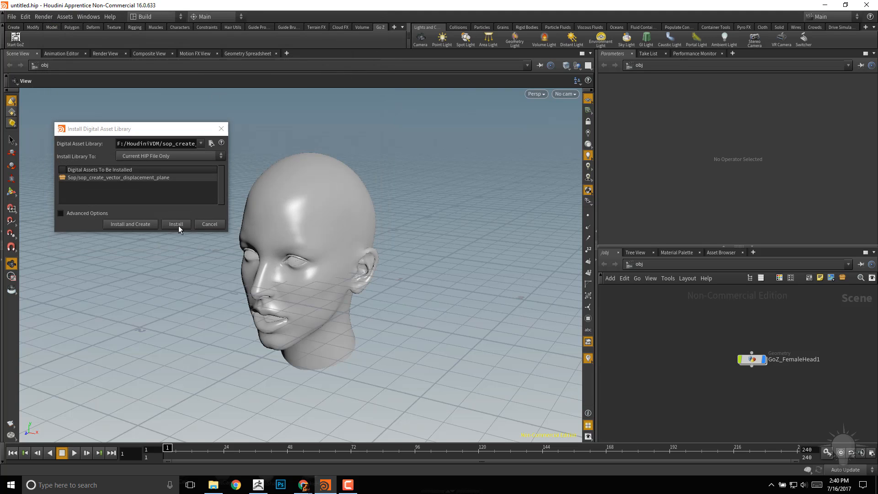
click(176, 224)
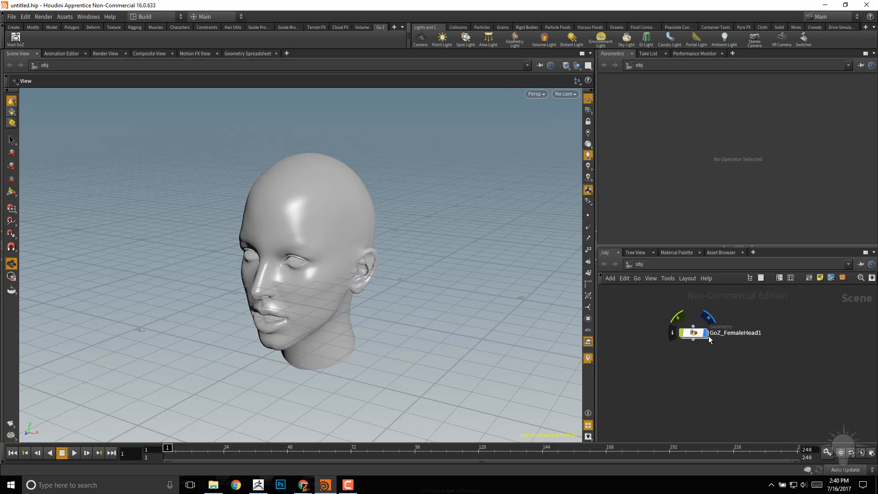
Inside GoZ_FemaleHead1, add a Create Vector Displacement Plane node below the GoZ node
double_click(693, 332)
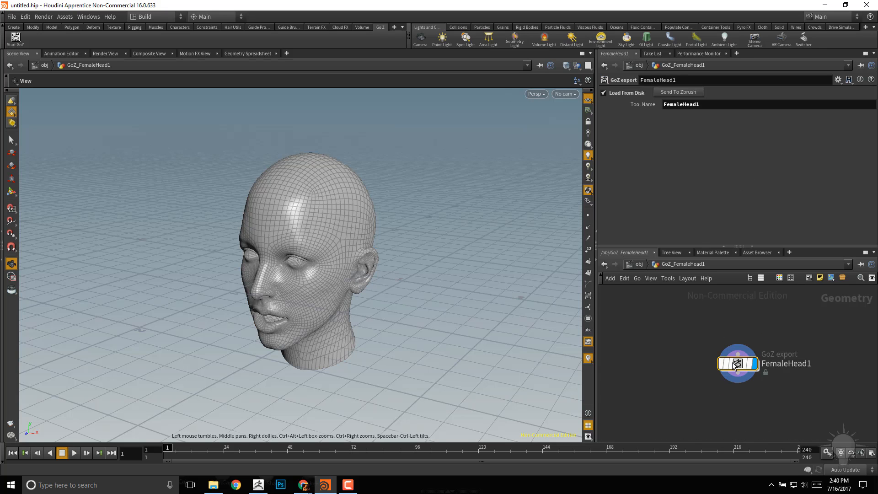
key(Tab)
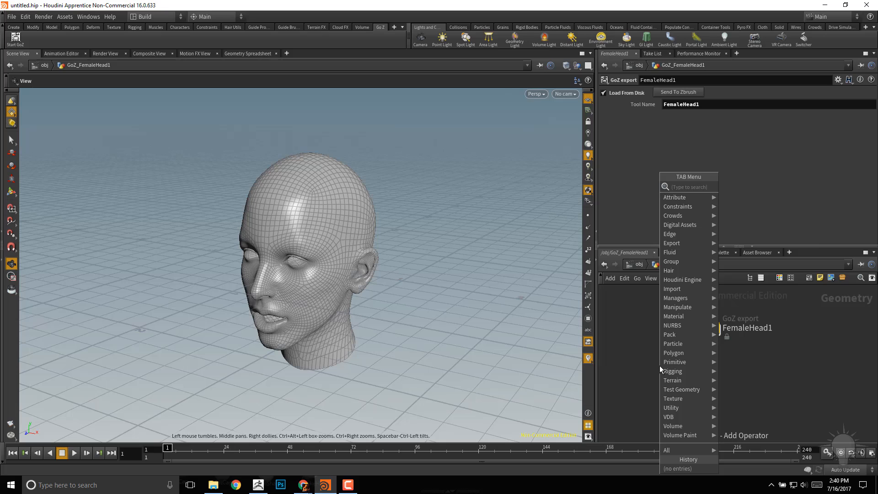
text(vec)
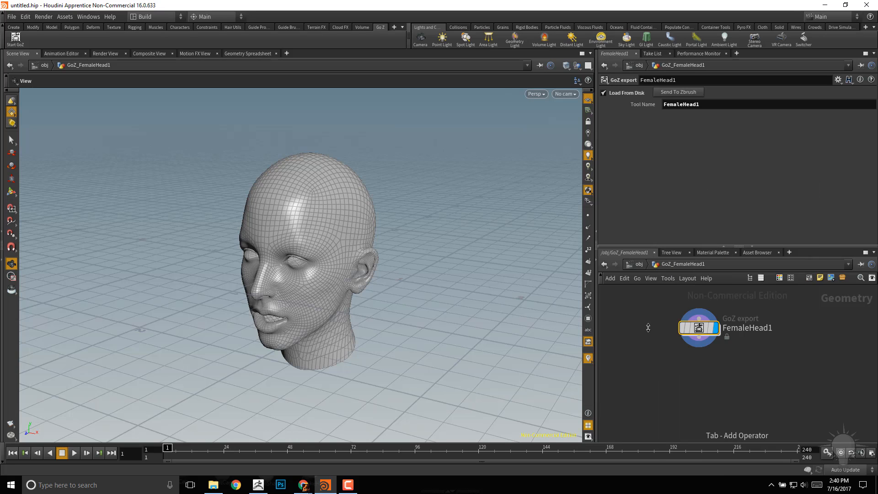
click(698, 327)
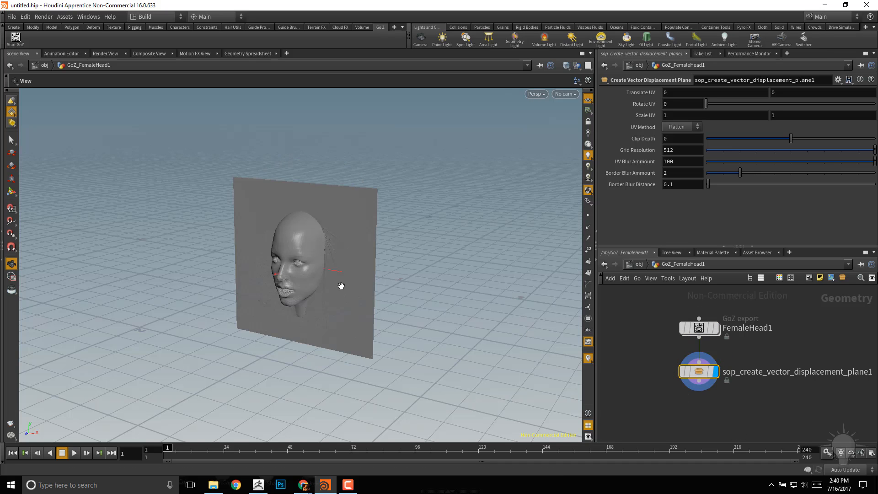
mouse_move(373, 218)
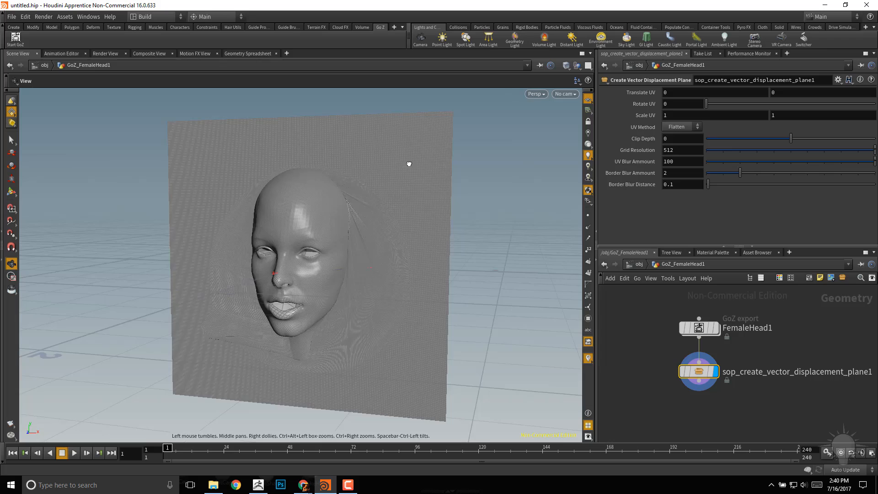
click(679, 126)
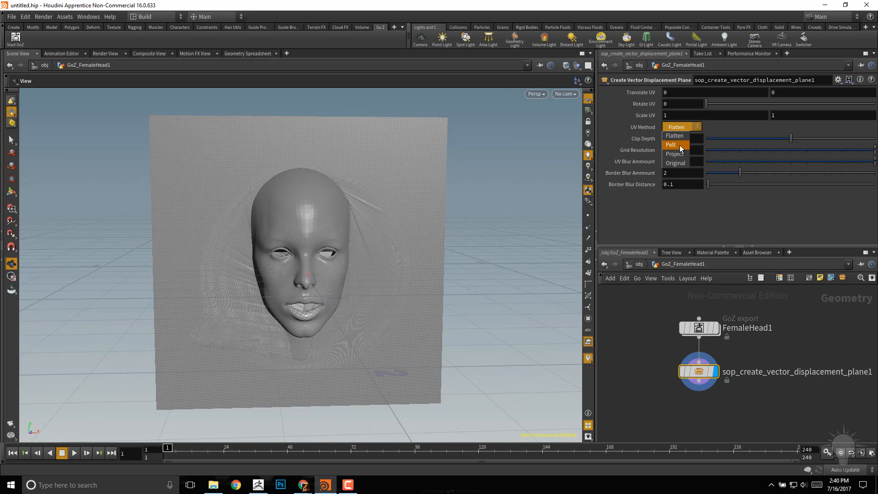
click(671, 144)
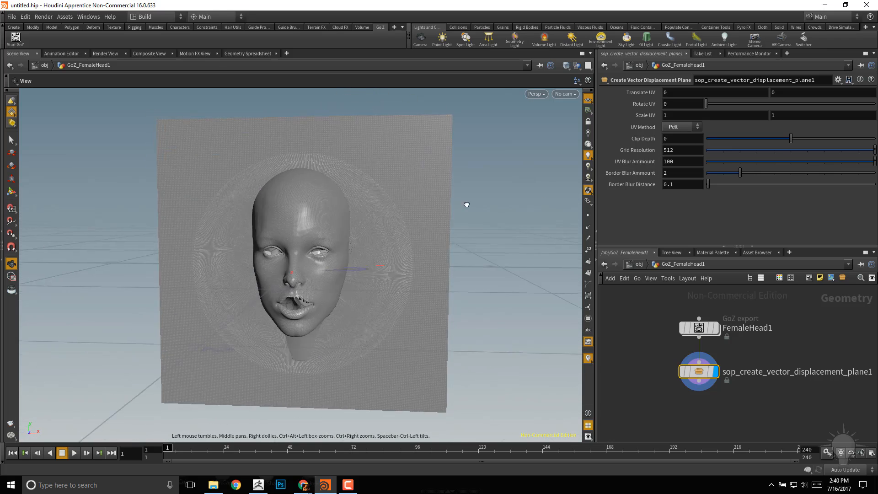
click(679, 126)
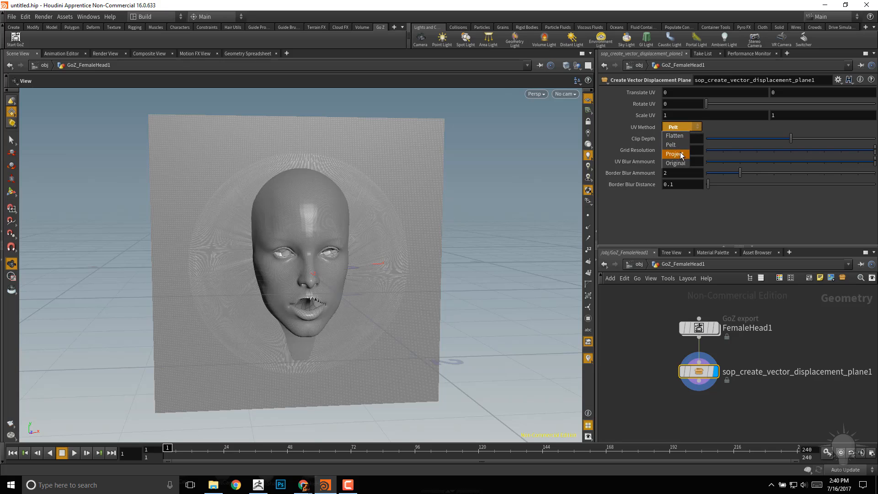
click(674, 153)
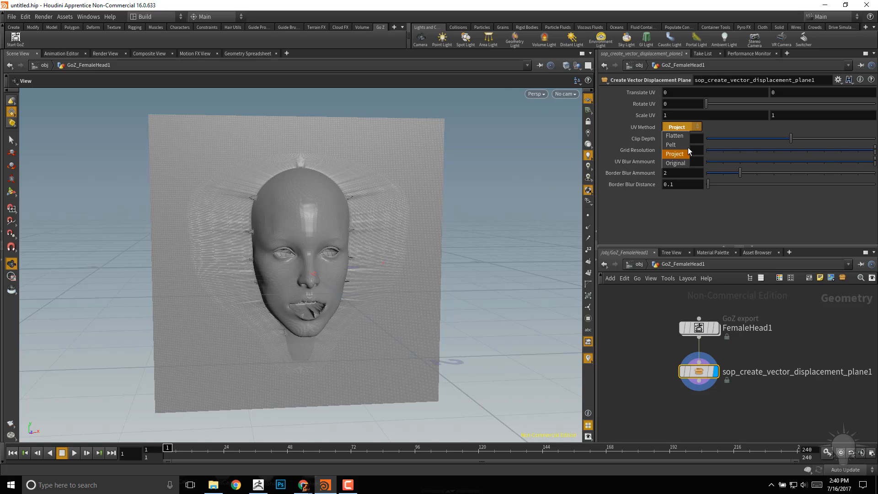
click(674, 163)
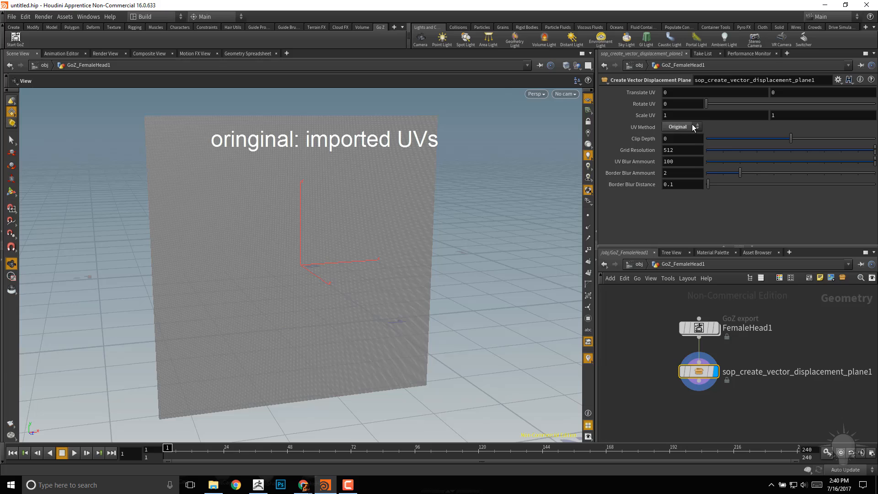
click(681, 127)
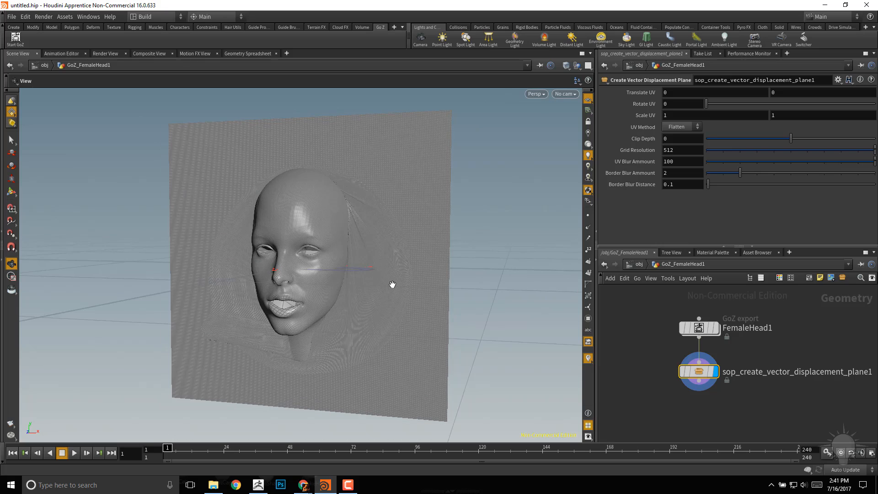
mouse_move(627, 192)
text(256)
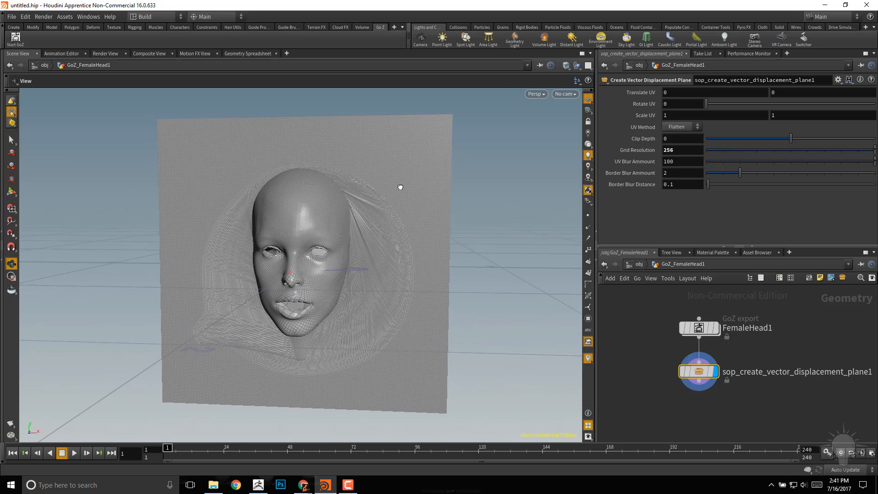
Ladder-drag the displacement plane's Rotate UV value to 58
drag(399, 187, 438, 234)
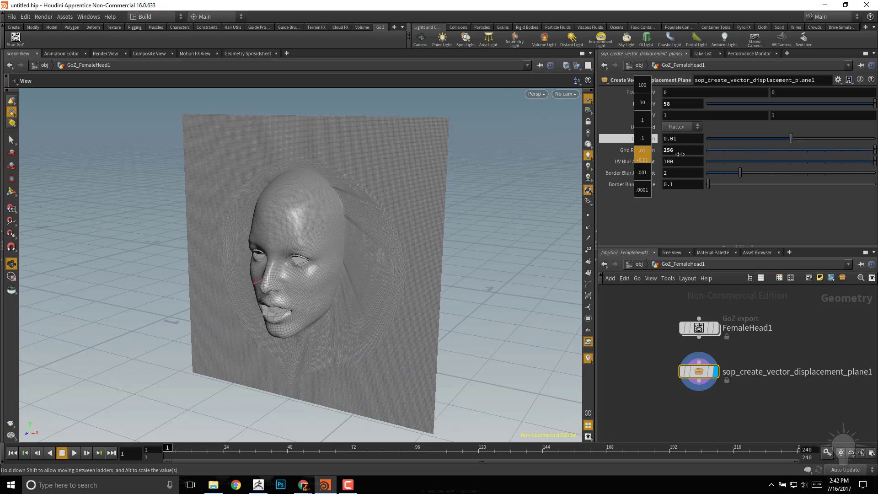
Set the displacement plane's Clip Depth to 0.06 and Border Blur Amount to 31
drag(791, 138, 798, 138)
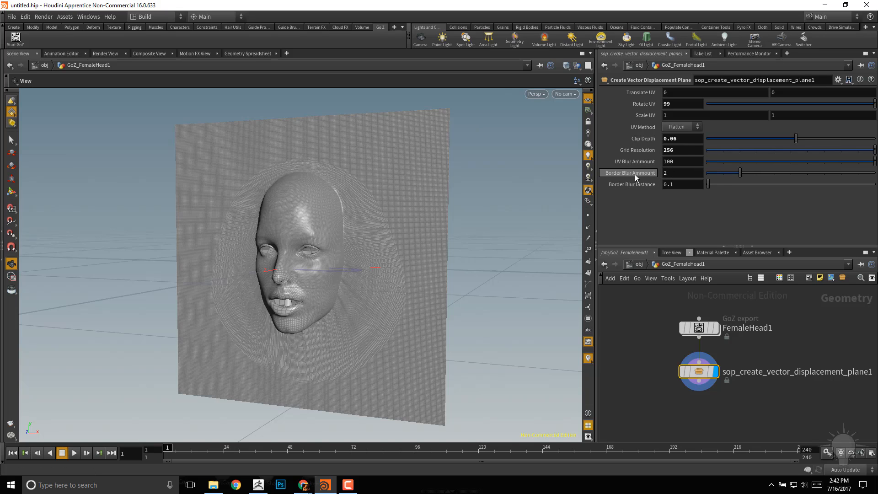
mouse_move(641, 186)
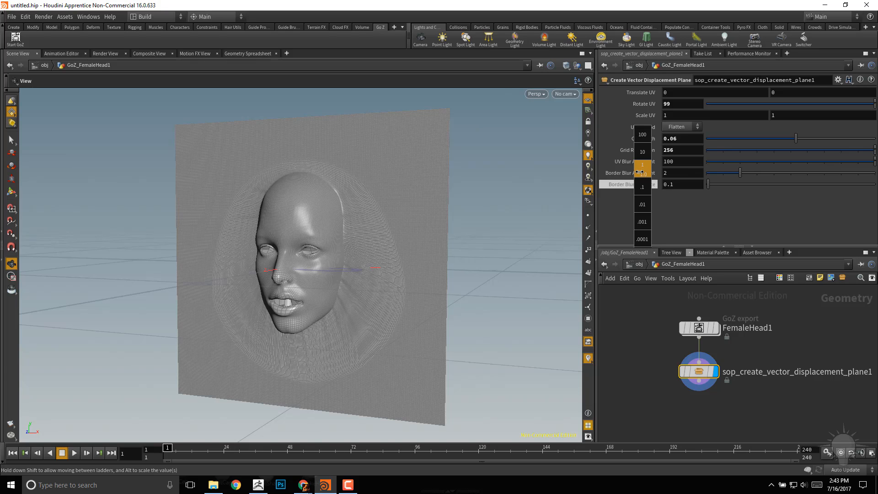
click(642, 171)
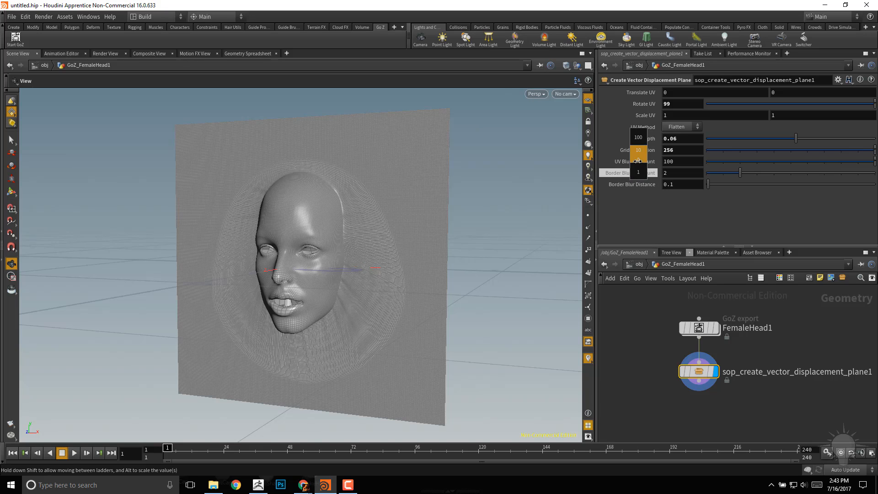
drag(738, 172, 830, 169)
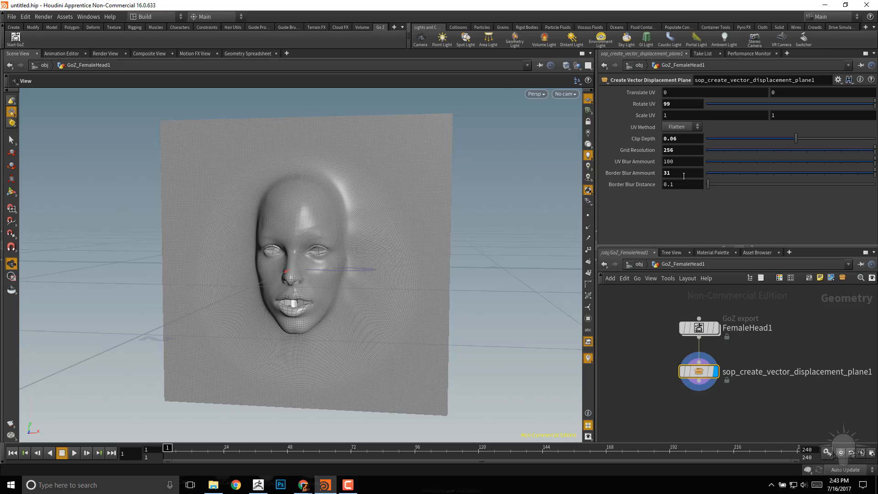
mouse_move(688, 149)
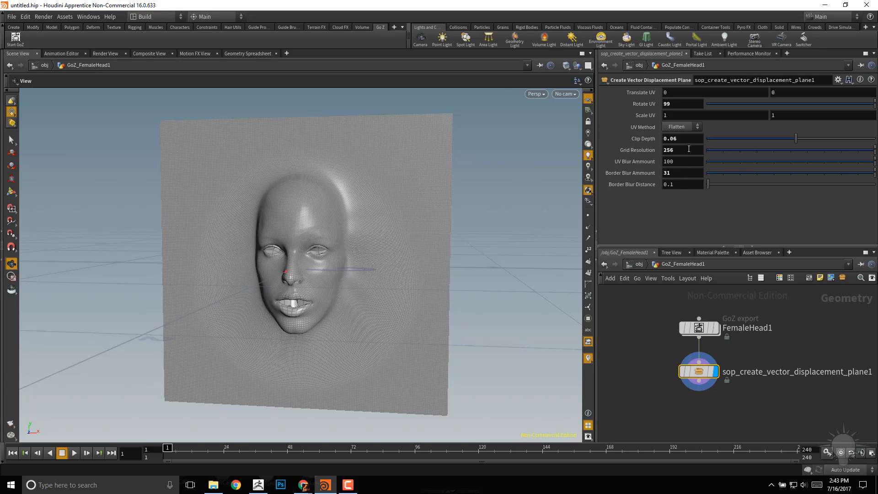
mouse_move(609, 129)
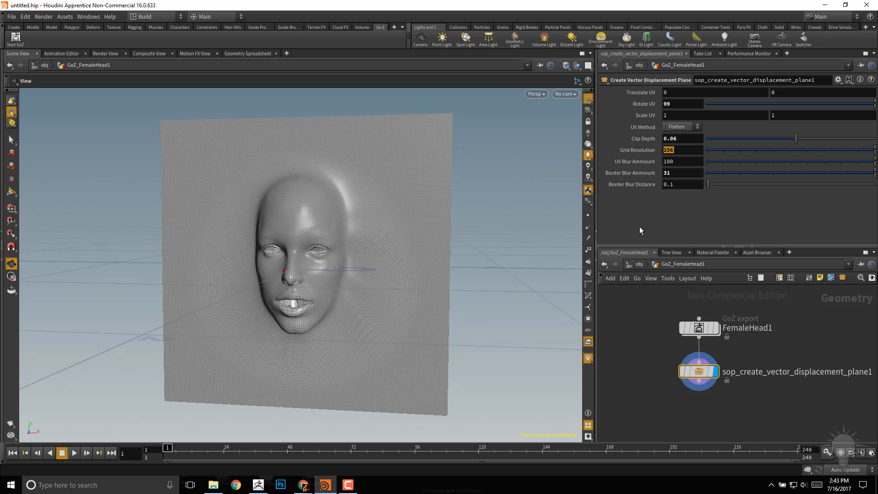
Set Grid Resolution to 1024, add a GoZ export node below, and send to ZBrush
text(1024)
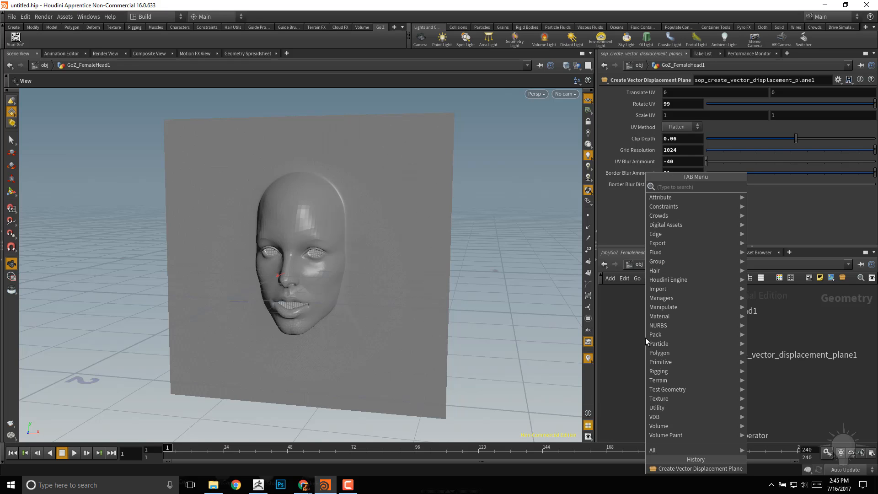
text(go)
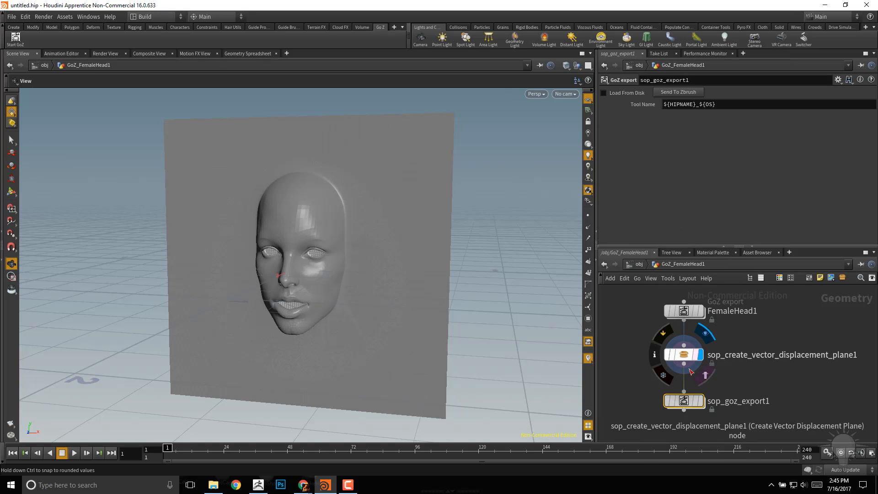
click(684, 400)
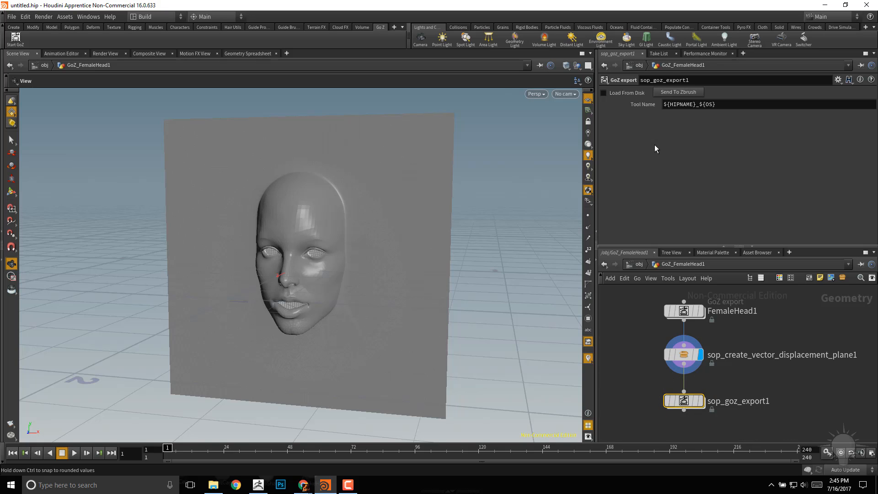
click(678, 92)
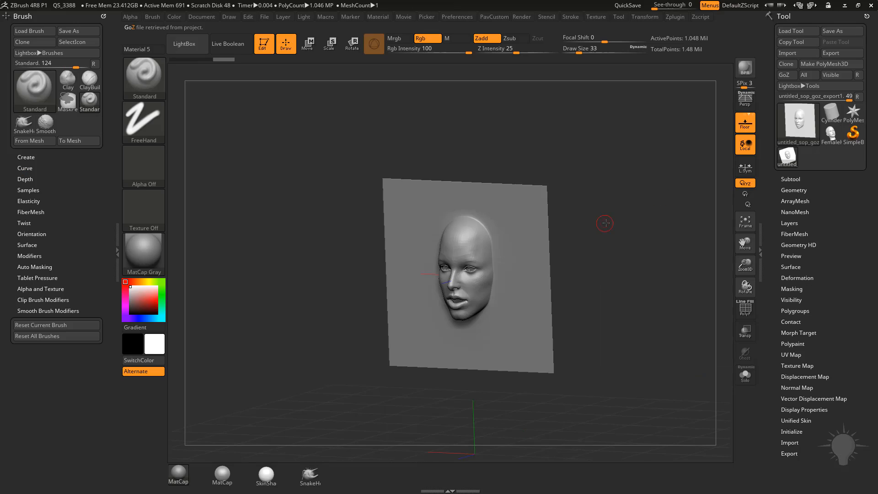
Orbit the imported face-relief plane to a straight-on front view
drag(604, 222, 648, 243)
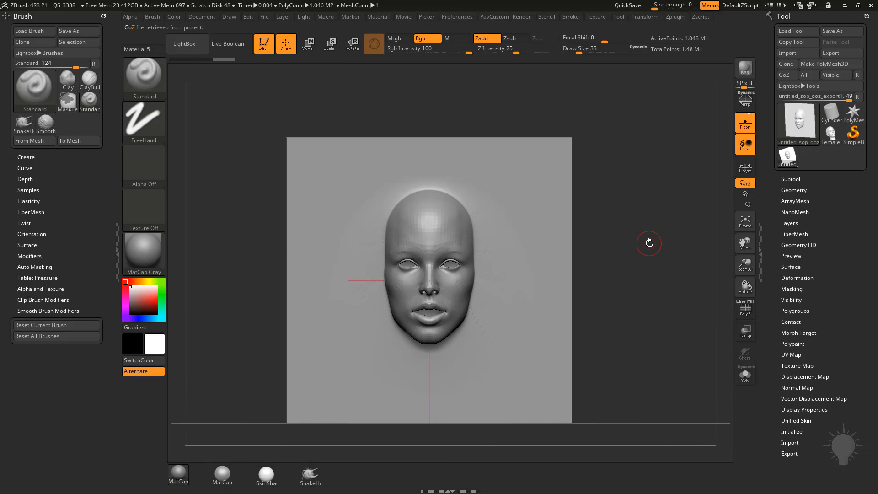
mouse_move(556, 291)
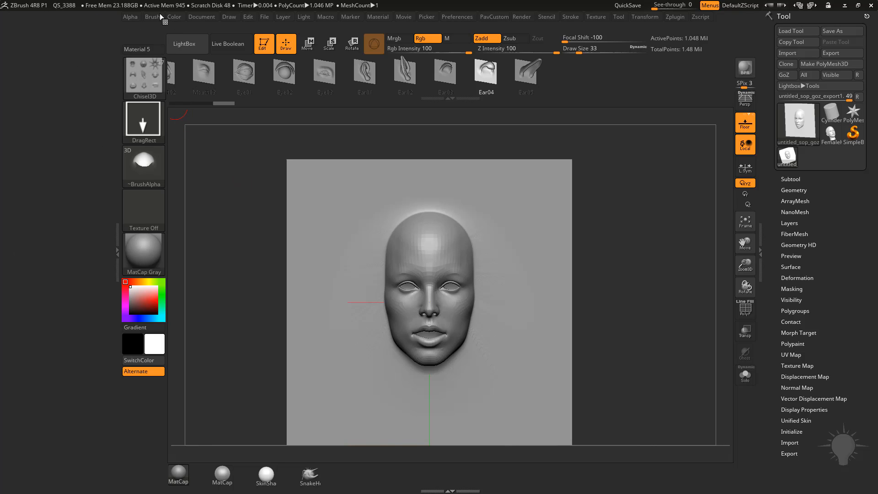
Create the Chisel3D vector displacement alpha from the face plane with Brush > From Mesh
click(152, 17)
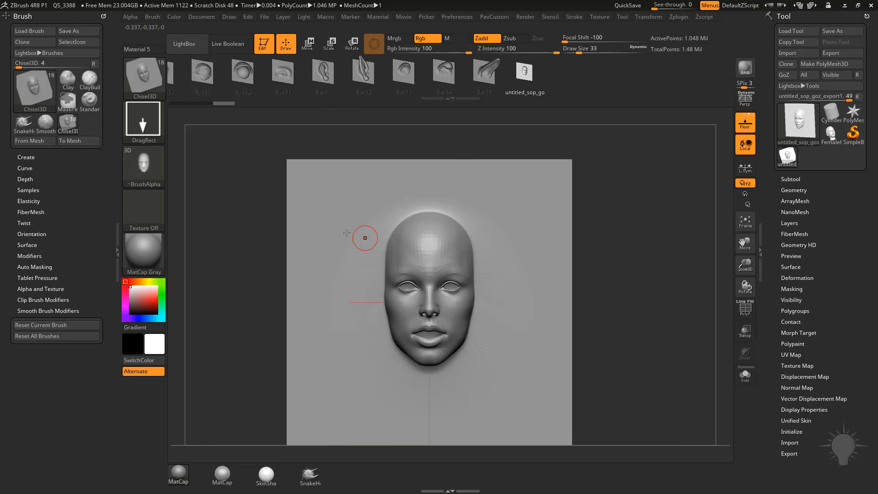
mouse_move(331, 229)
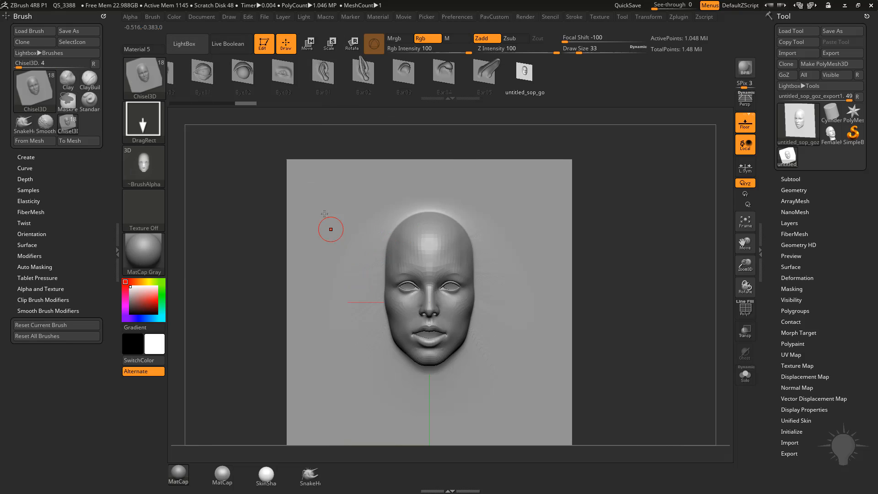